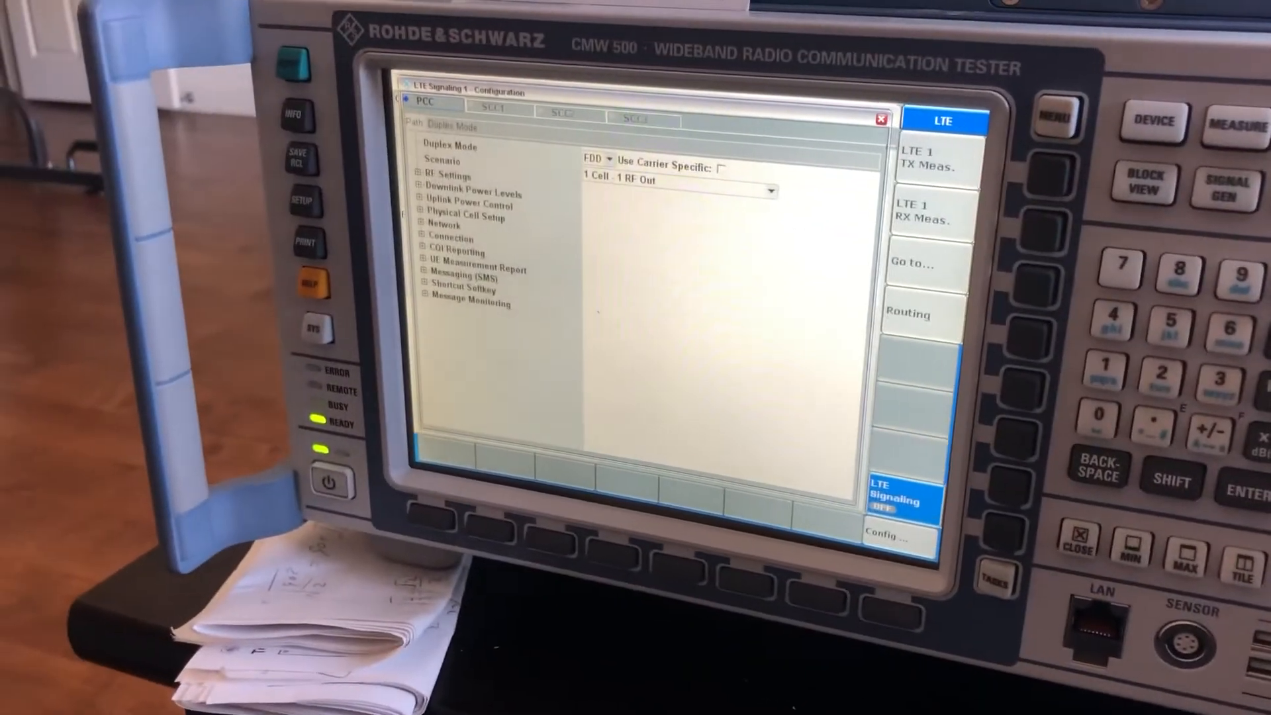
Step: Expand RF Settings to reveal Operating Band 1, DL 300 Ch 2140.0 MHz and UL 18300 Ch 1950.0 MHz
click(419, 176)
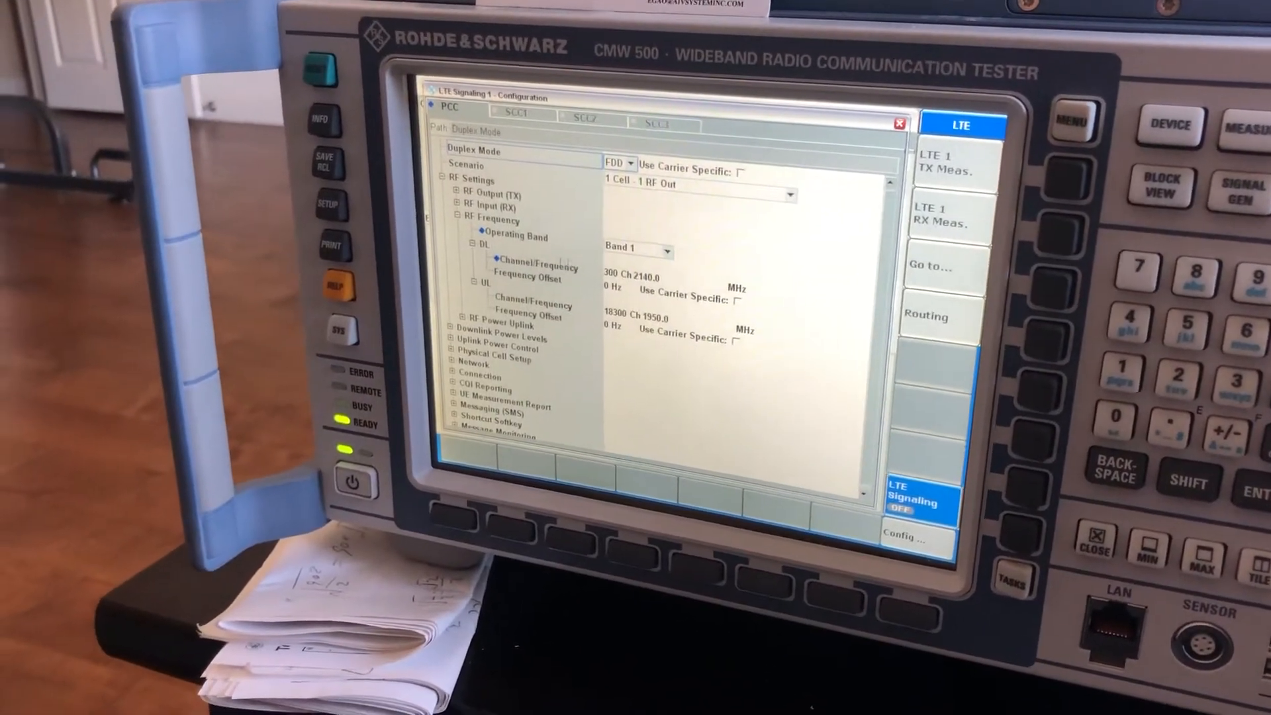